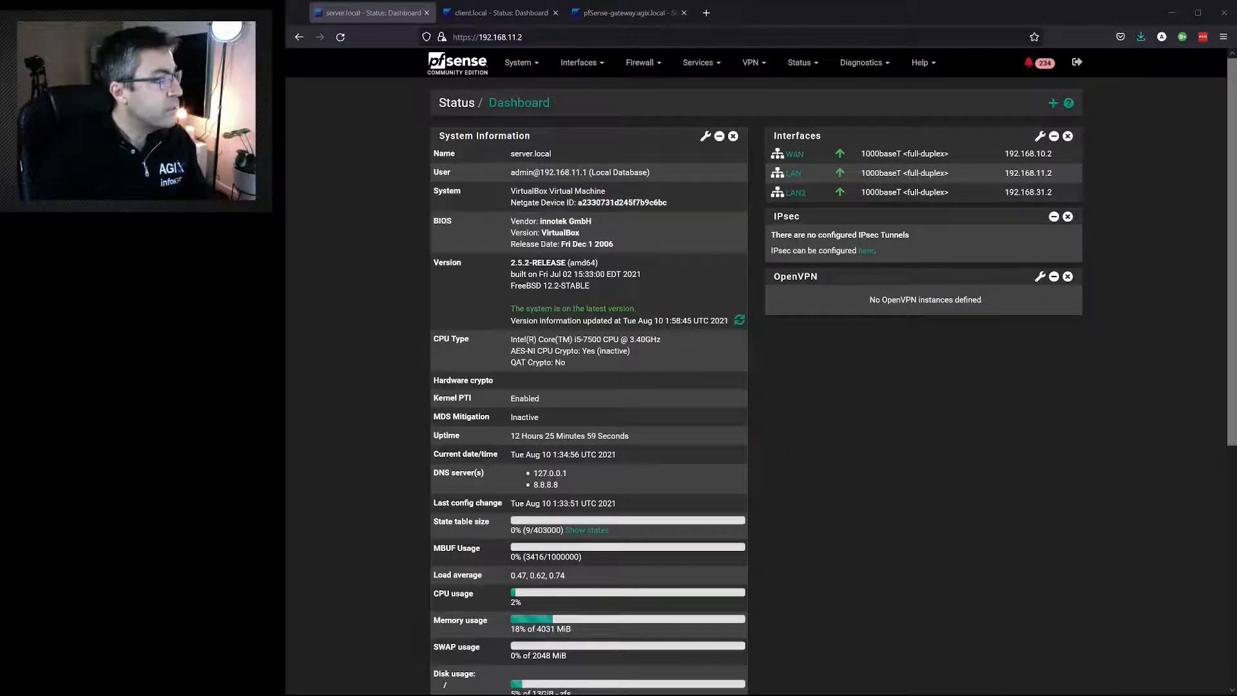
- Launch the Multiple Lan/Wan traffic shaper wizard from Firewall > Traffic Shaper > Wizards
{"action": "left_click", "coordinate": [641, 62]}
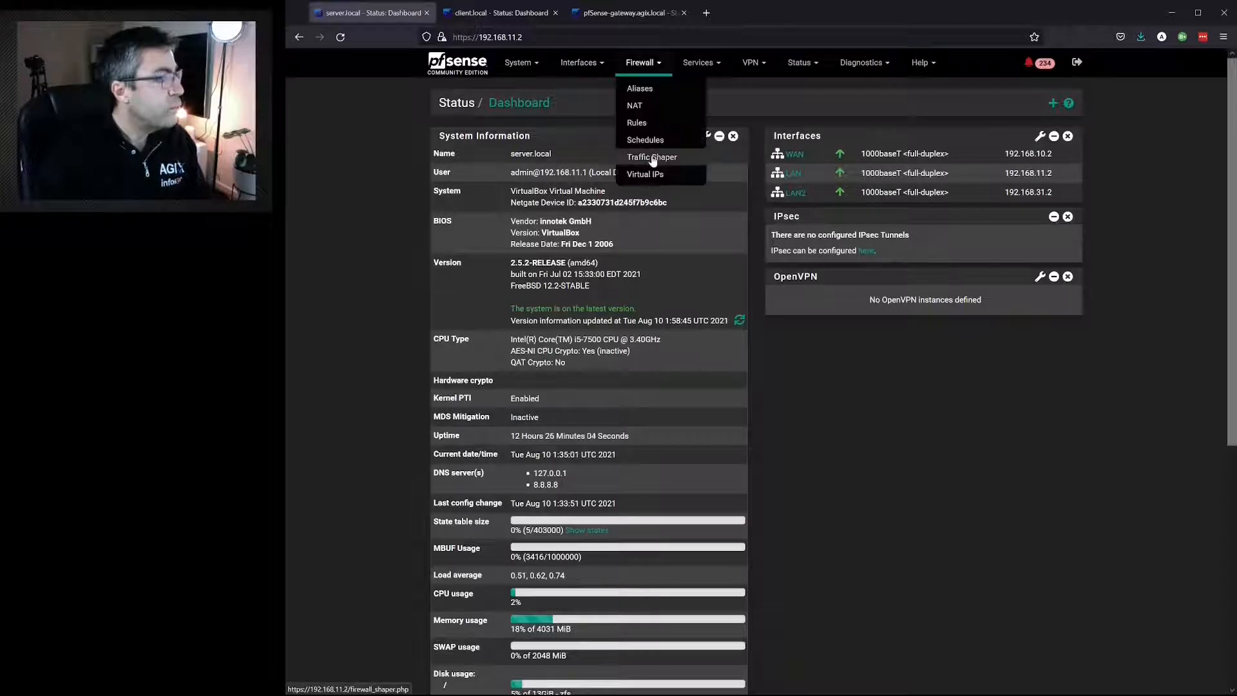
{"action": "left_click", "coordinate": [652, 157]}
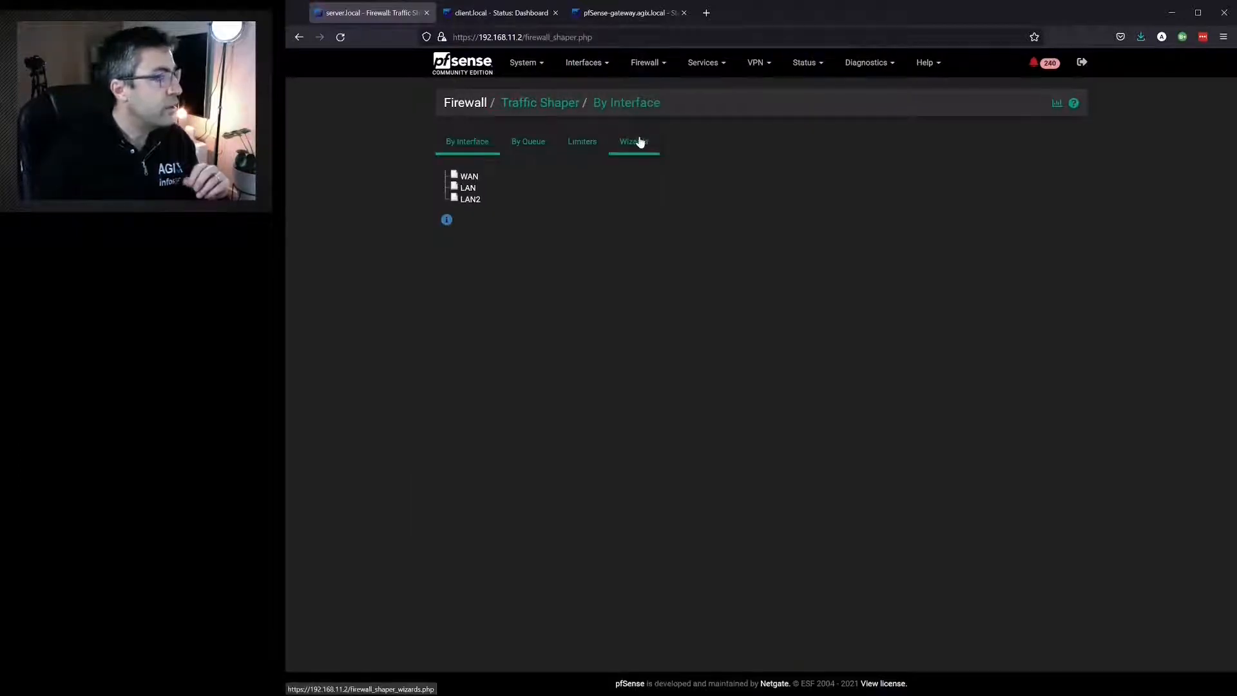
{"action": "left_click", "coordinate": [635, 142]}
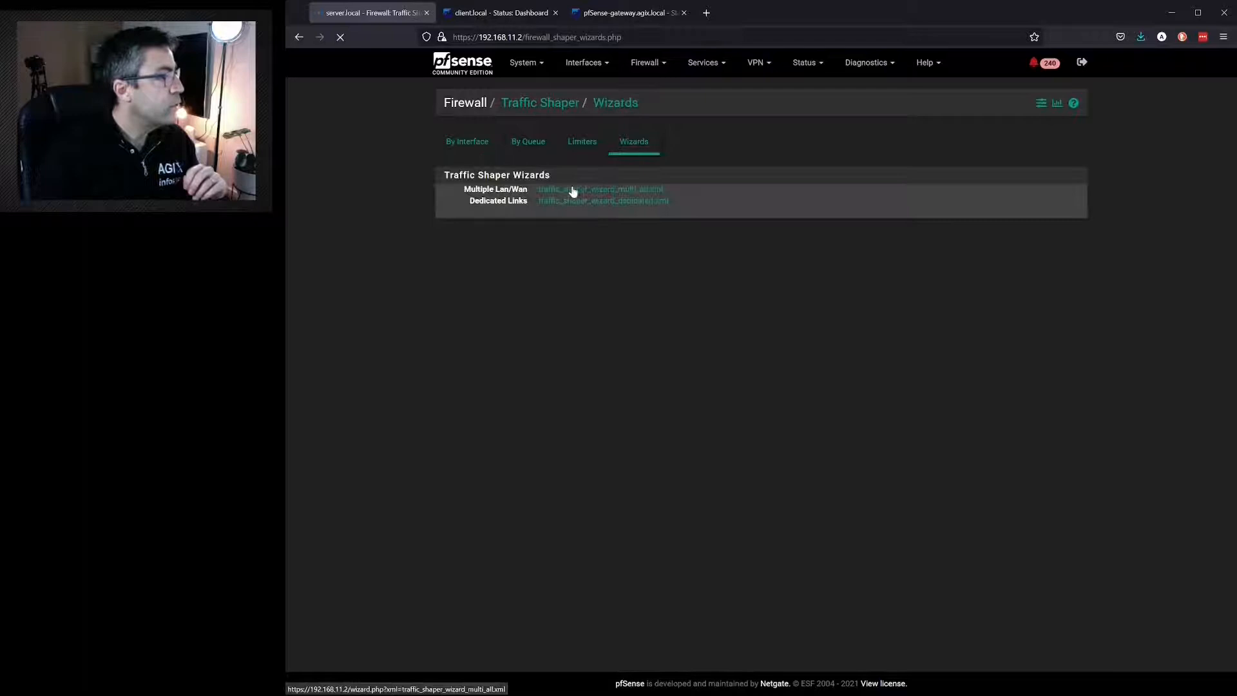
{"action": "left_click", "coordinate": [599, 189]}
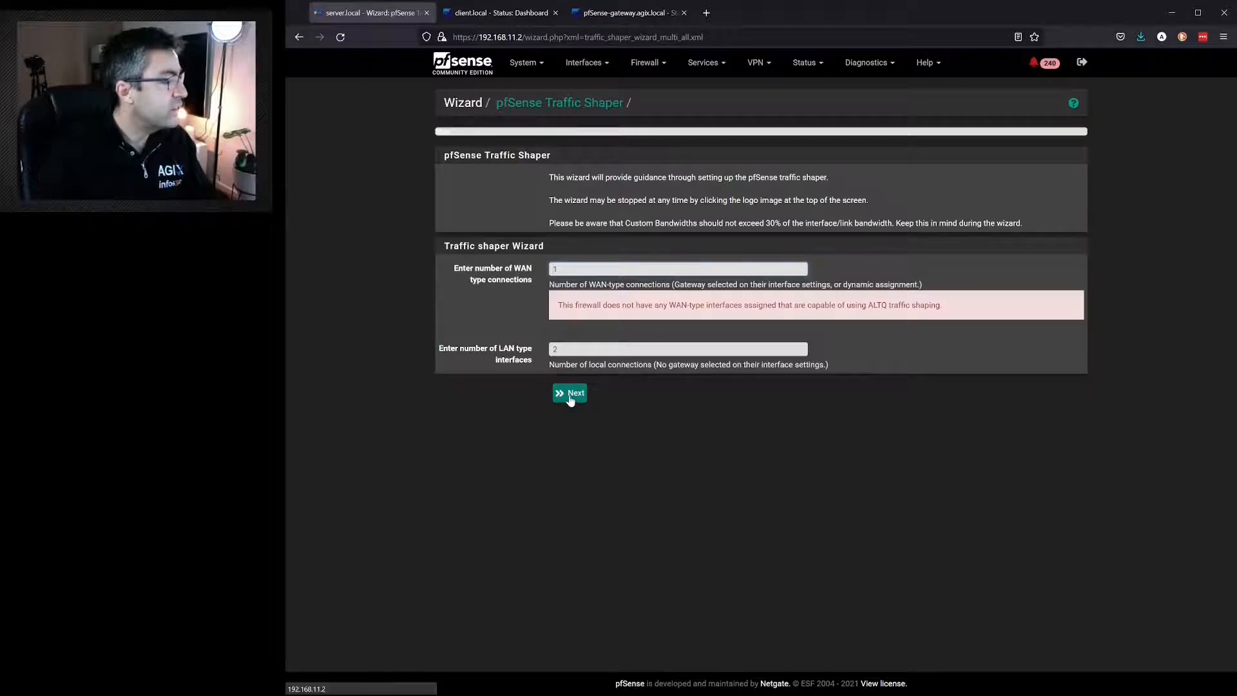
- Start the wizard and assign LAN to slot #1 and LAN2 to slot #2
{"action": "left_click", "coordinate": [568, 393]}
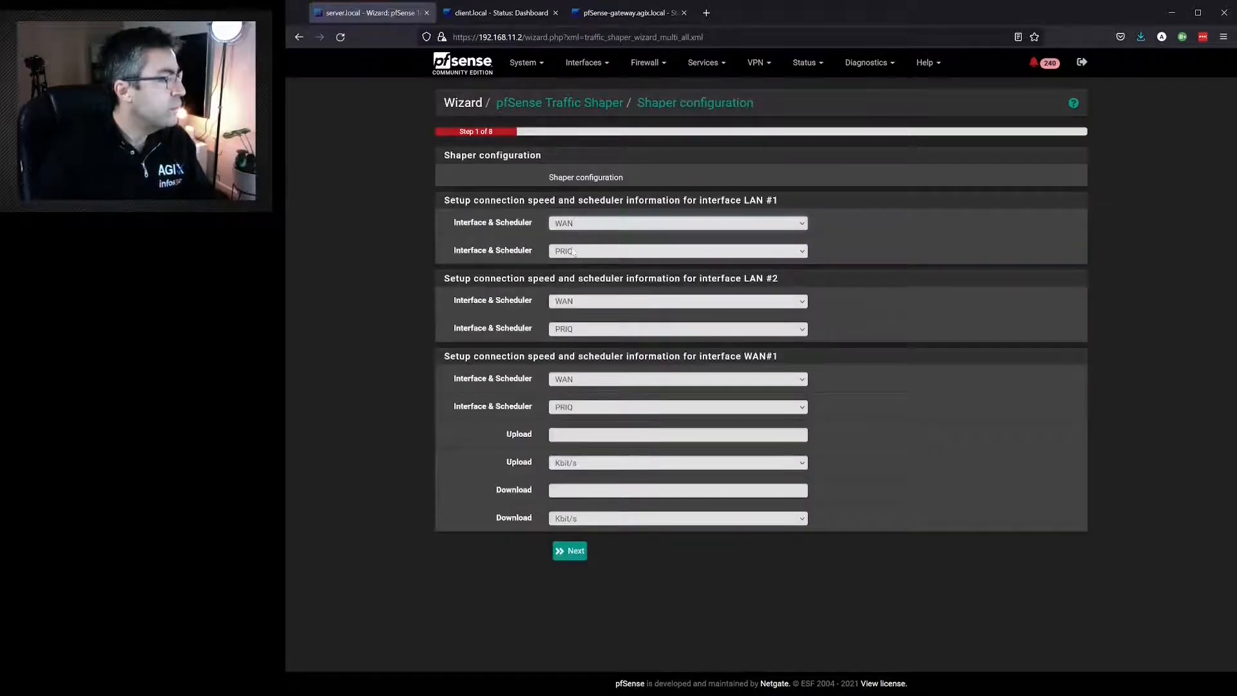
{"action": "left_click", "coordinate": [676, 223]}
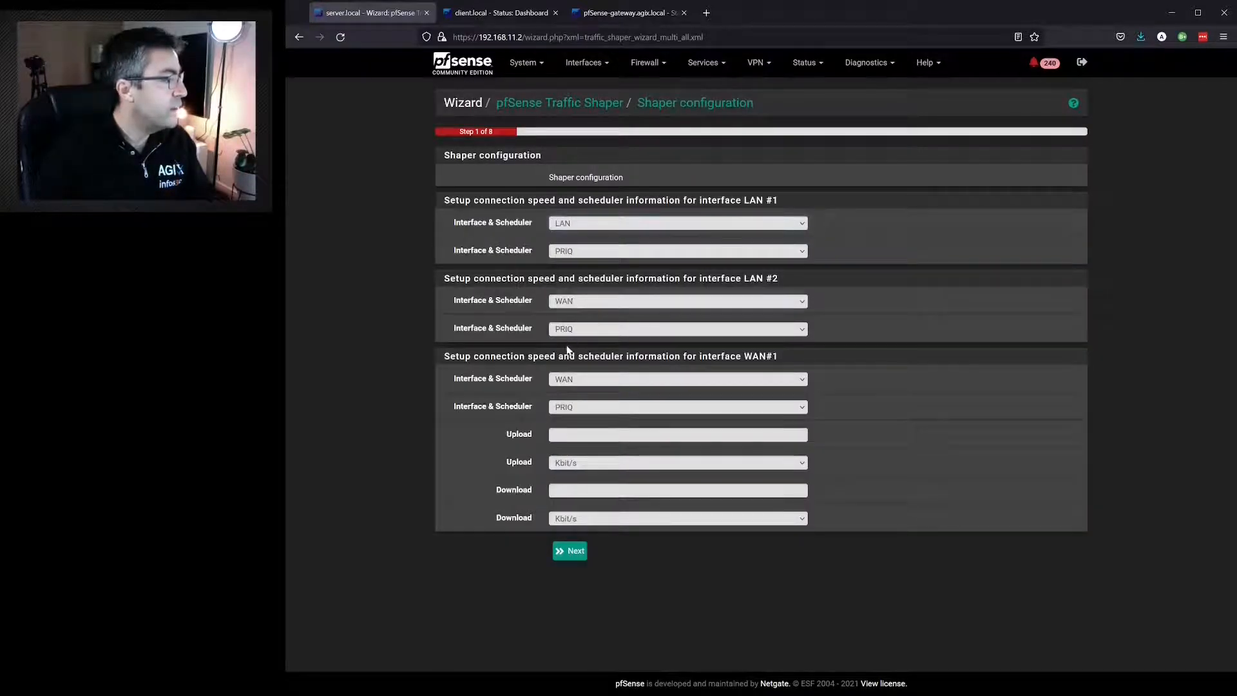
{"action": "left_click", "coordinate": [676, 300]}
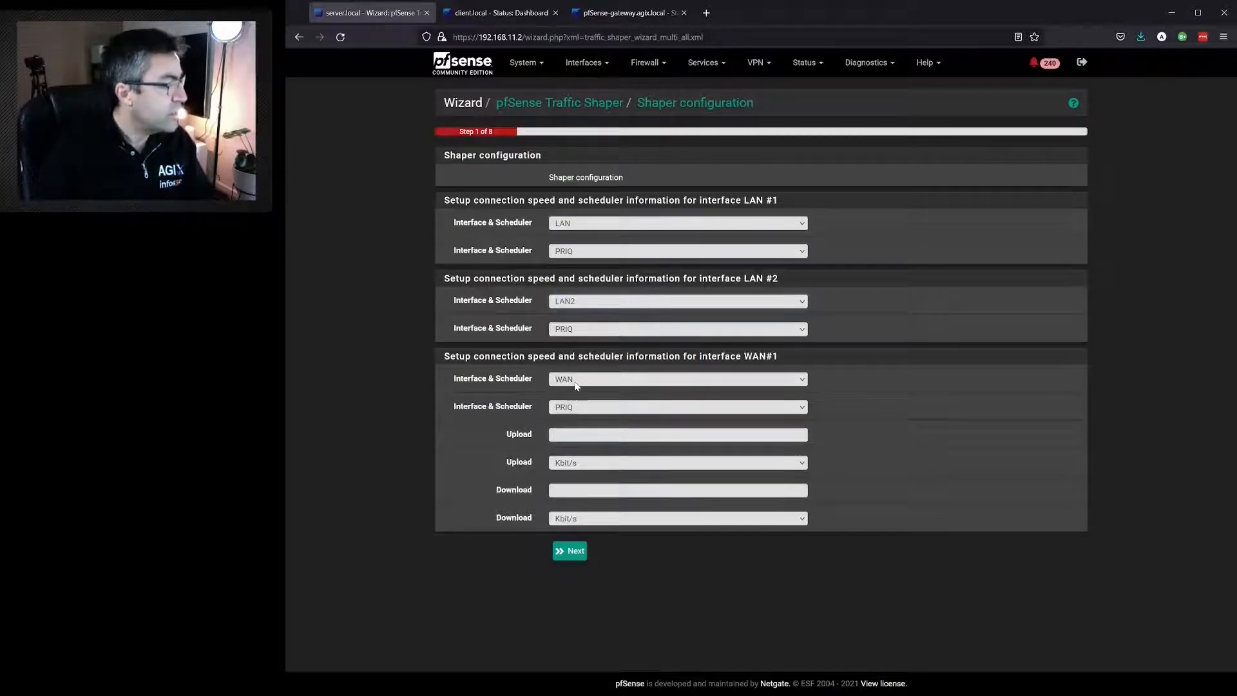
- Set WAN upload and download to 10 Mbit/s and continue to the Voice over IP step
{"action": "type", "text": "1"}
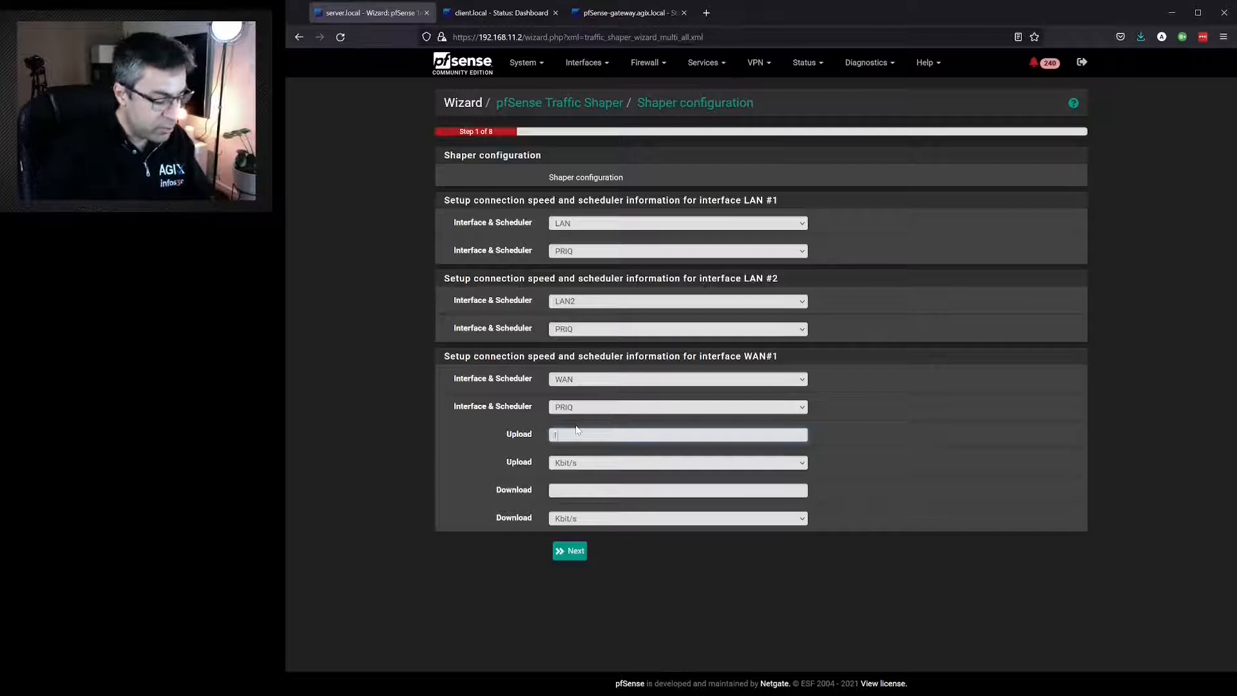
{"action": "type", "text": "0"}
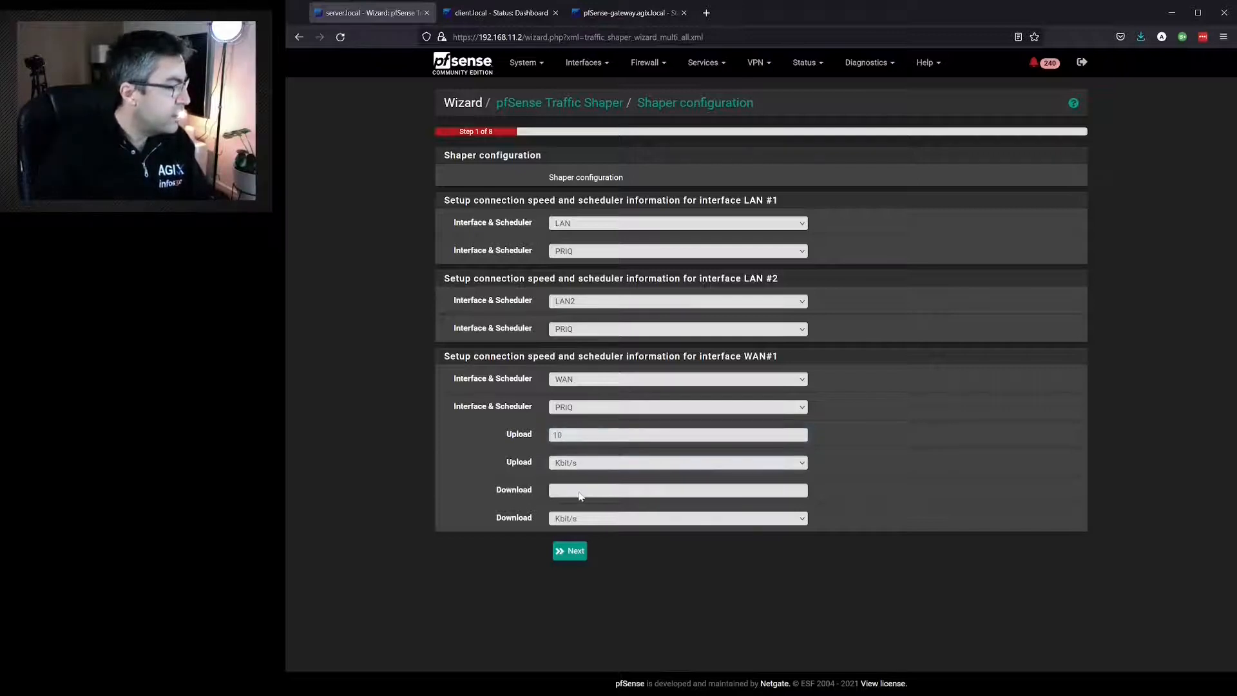
{"action": "left_click", "coordinate": [677, 463]}
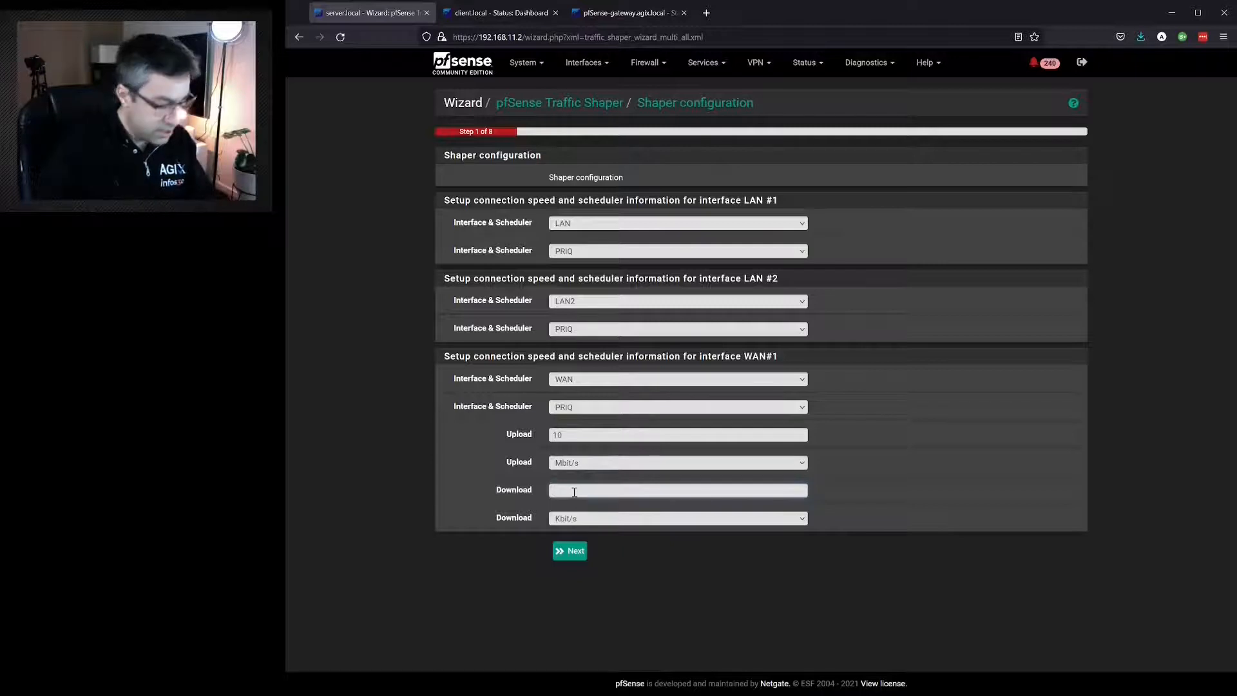
{"action": "type", "text": "10"}
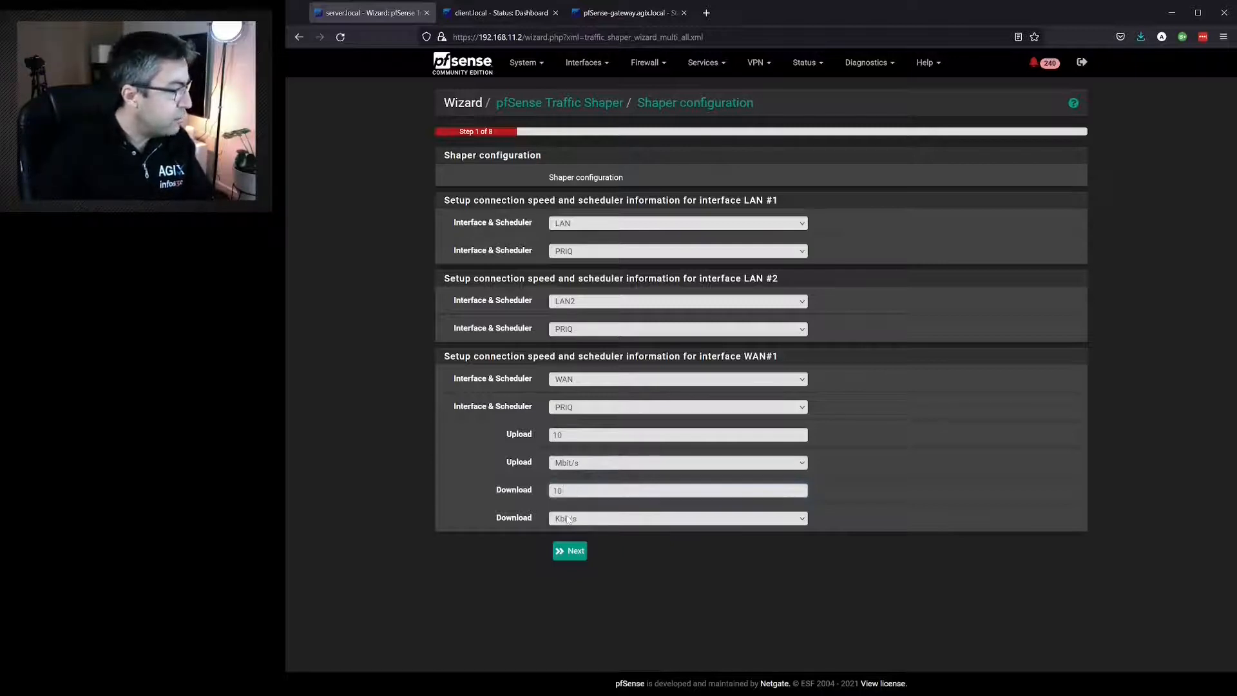
{"action": "left_click", "coordinate": [676, 518]}
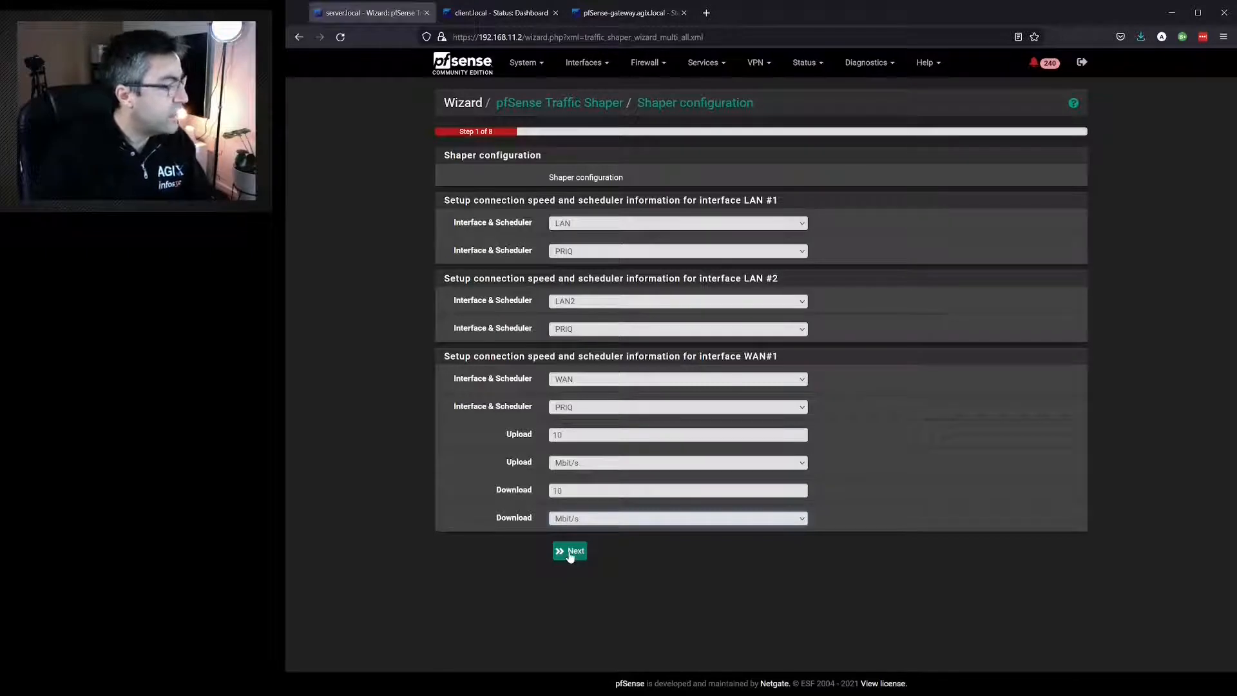
{"action": "left_click", "coordinate": [568, 551]}
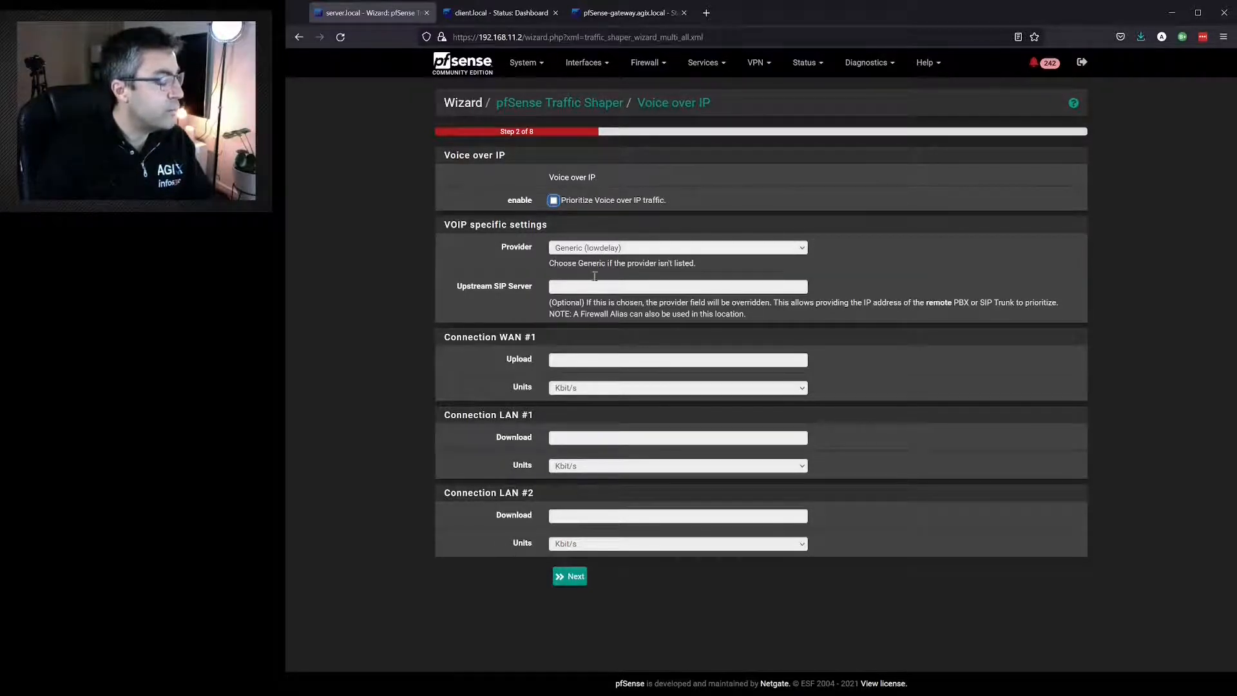
- Accept defaults on the VoIP, P2P and application priority pages and finish loading the profile
{"action": "left_click", "coordinate": [568, 575]}
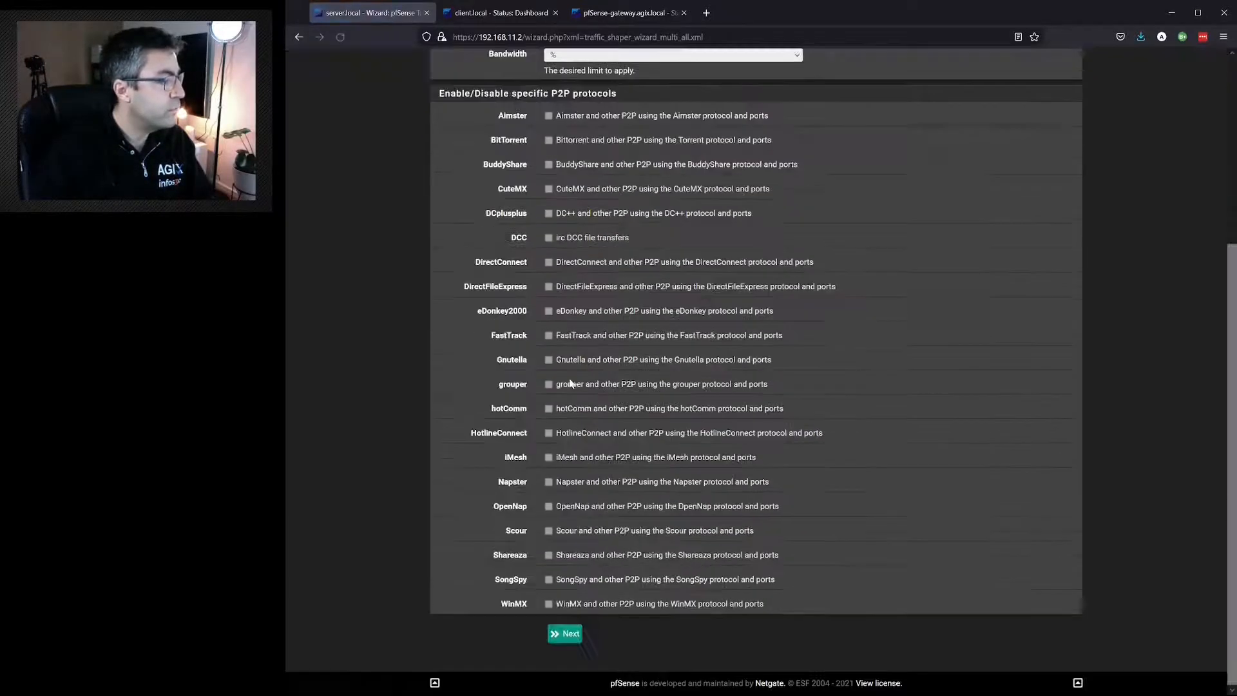
{"action": "scroll", "scroll_direction": "down", "scroll_amount": 3}
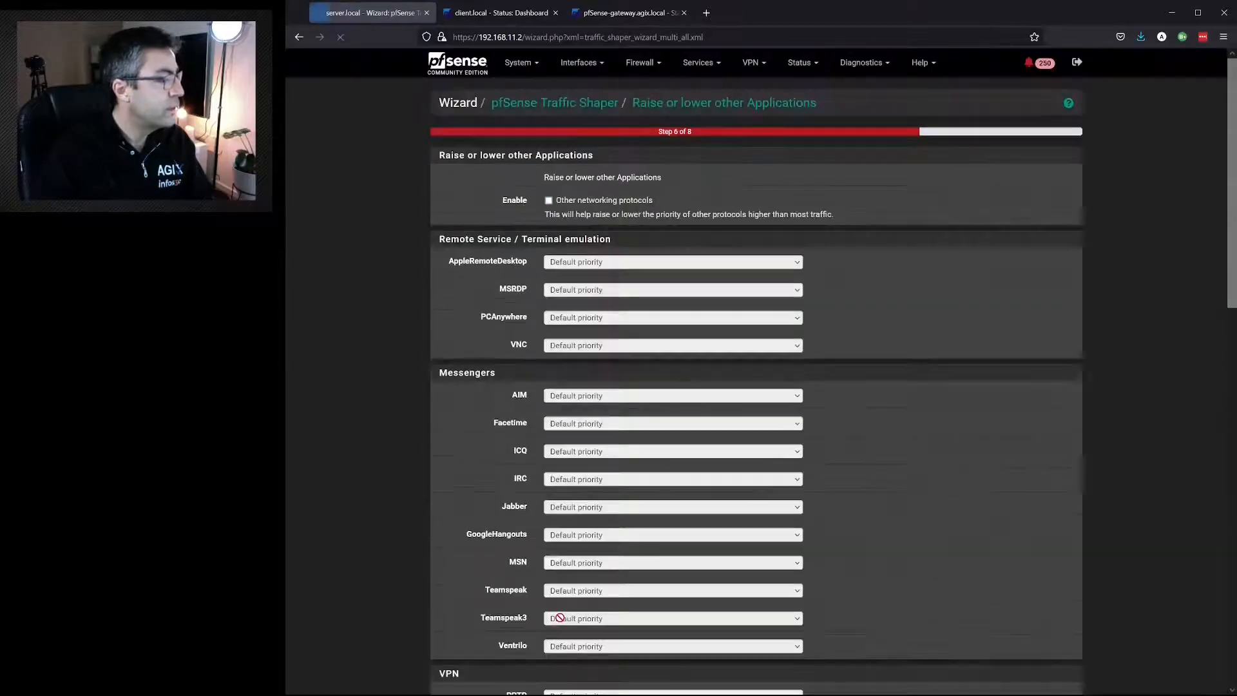
{"action": "scroll", "scroll_direction": "down", "scroll_amount": 3}
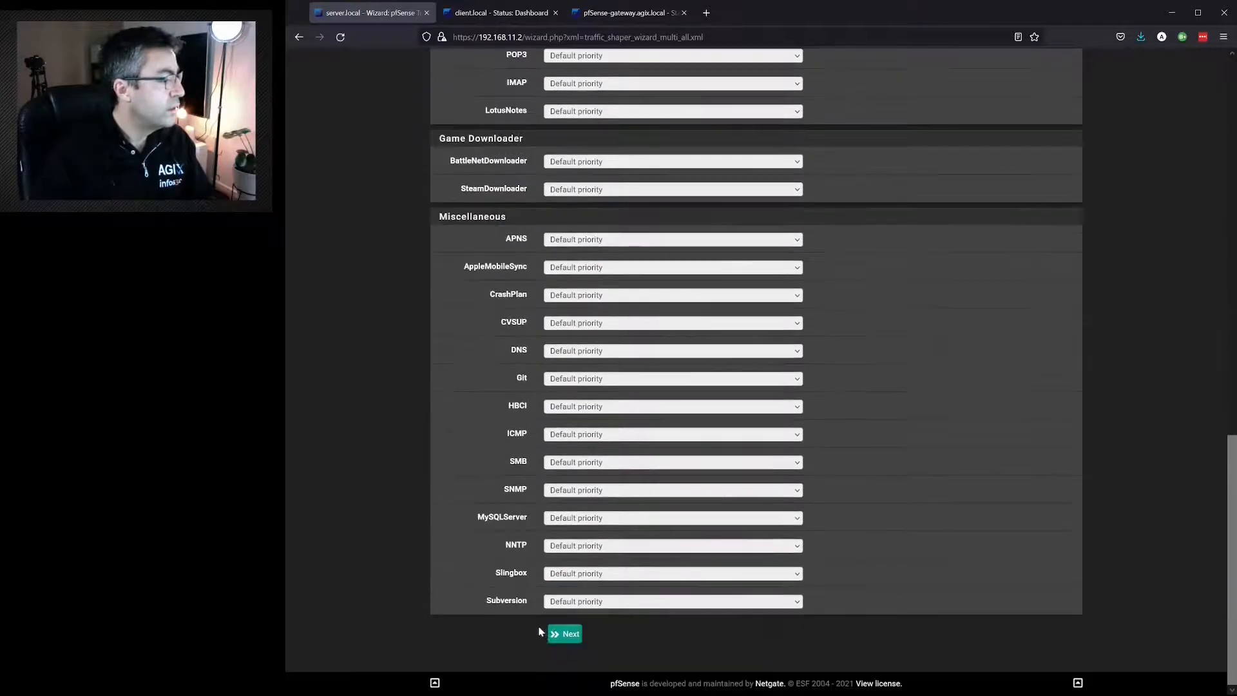
{"action": "left_click", "coordinate": [565, 633]}
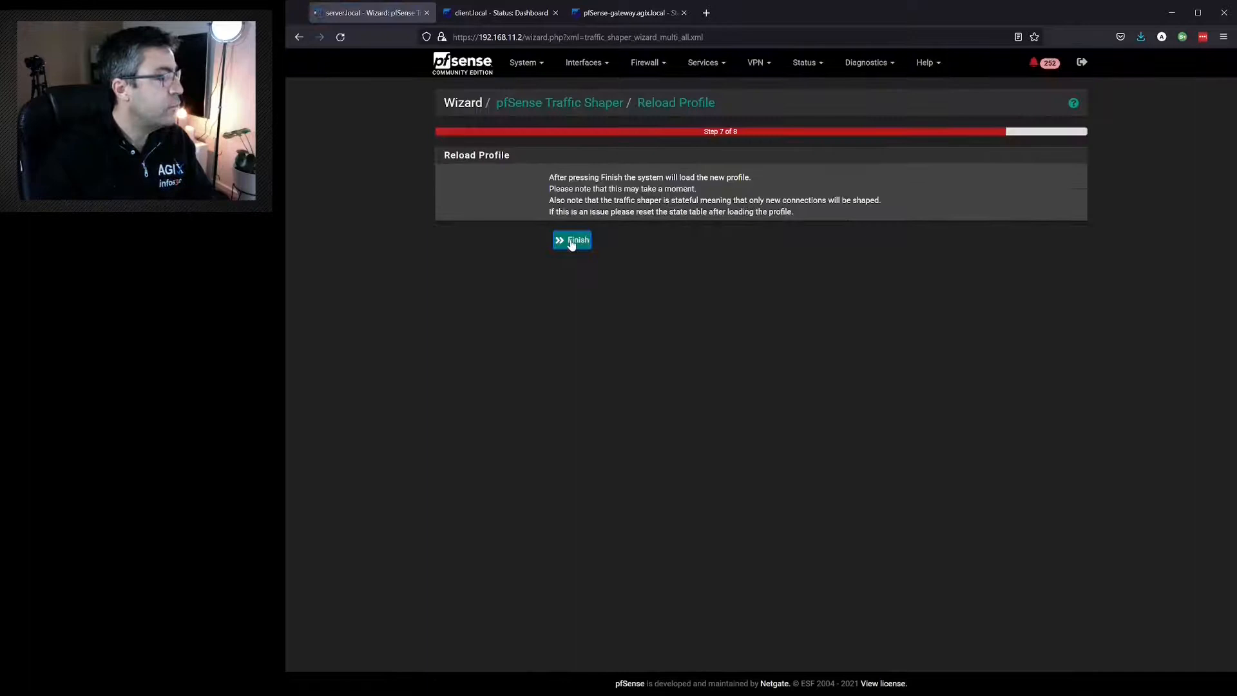
{"action": "left_click", "coordinate": [571, 241]}
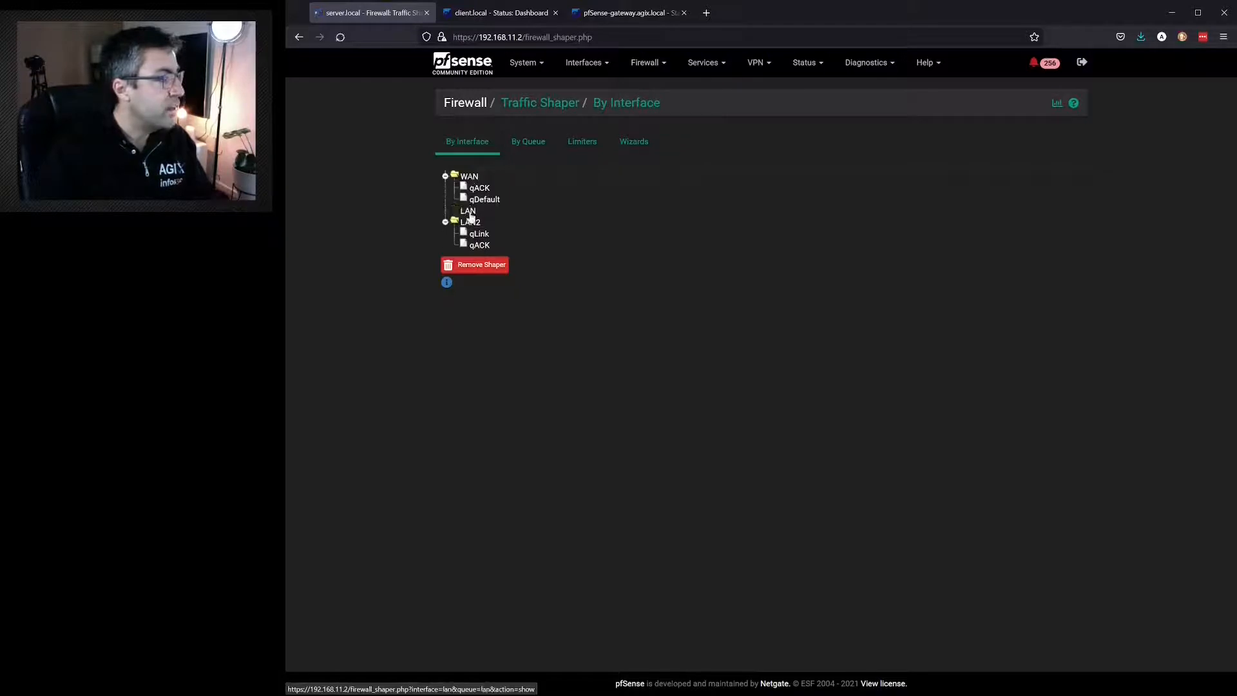
- Set the LAN queue bandwidth to 2 Mbit/s and save it
{"action": "left_click", "coordinate": [467, 210]}
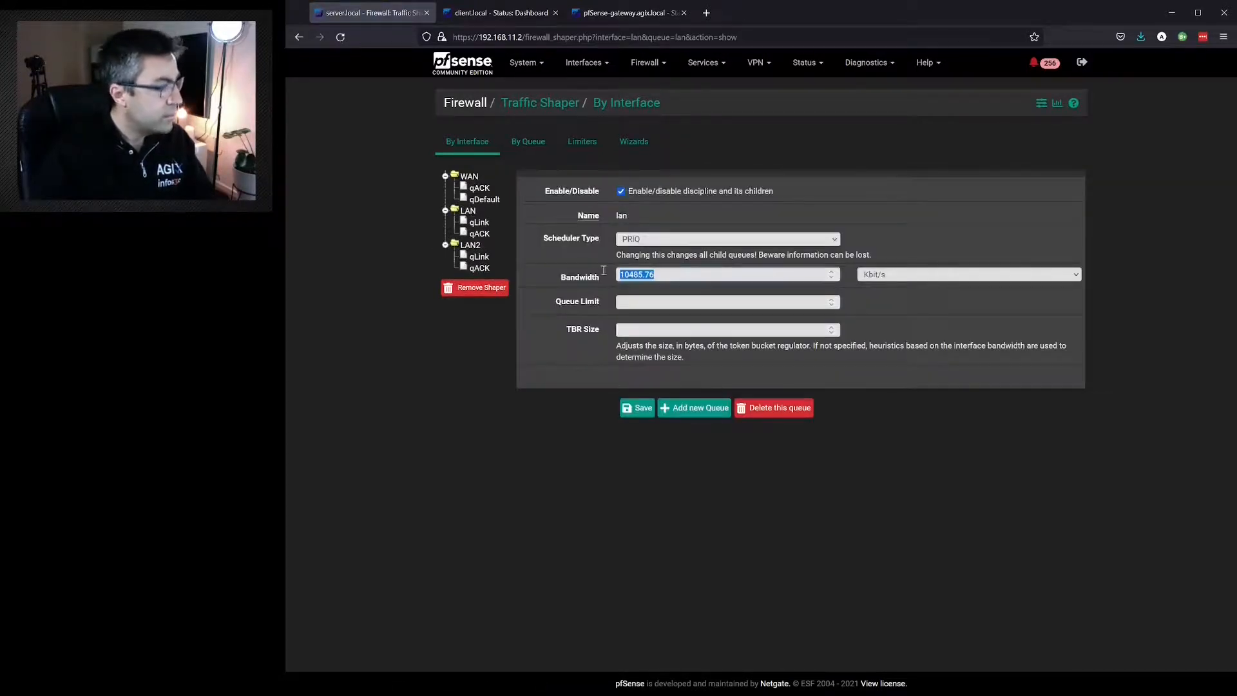
{"action": "type", "text": "1"}
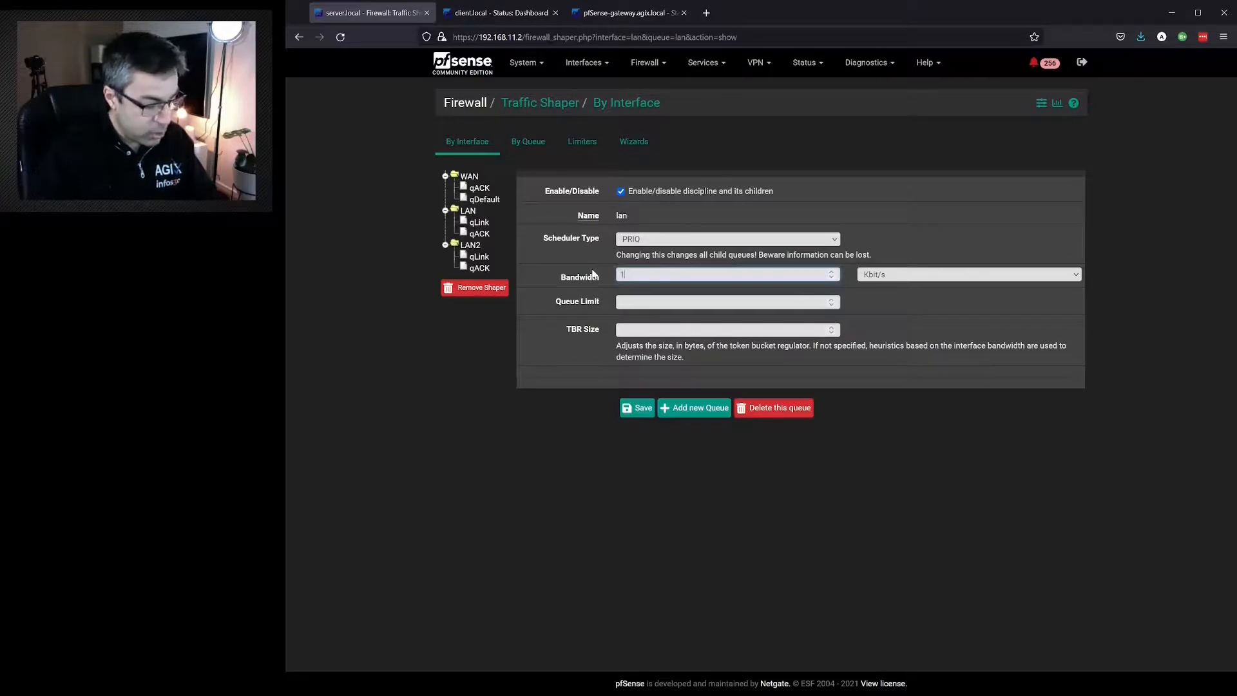
{"action": "type", "text": "0"}
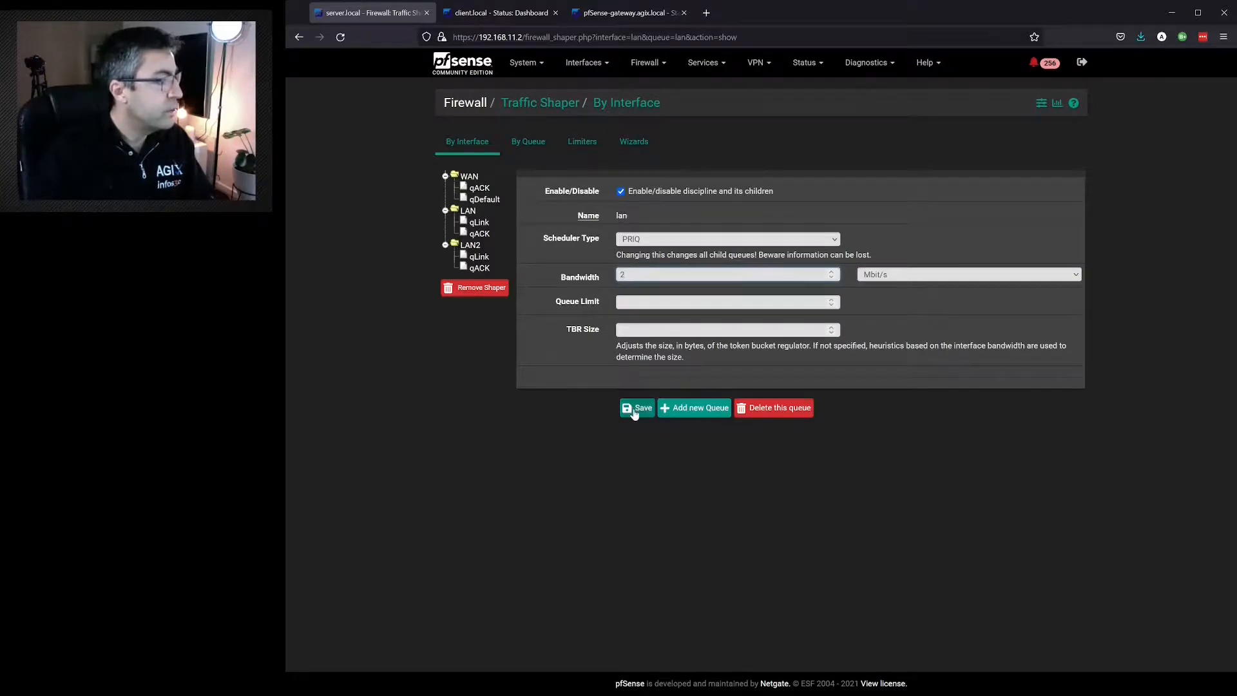
{"action": "left_click", "coordinate": [637, 409]}
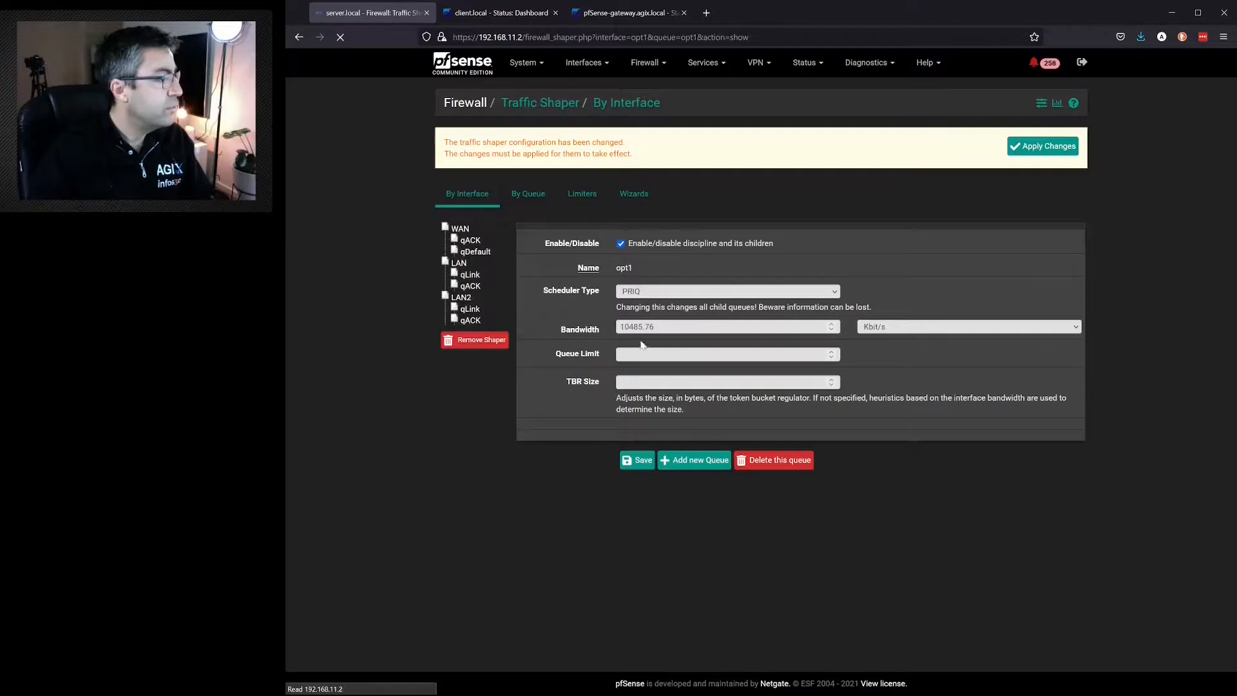
- Set LAN2 bandwidth to 20 Mbit/s, save it and apply the pending shaper changes
{"action": "type", "text": "2"}
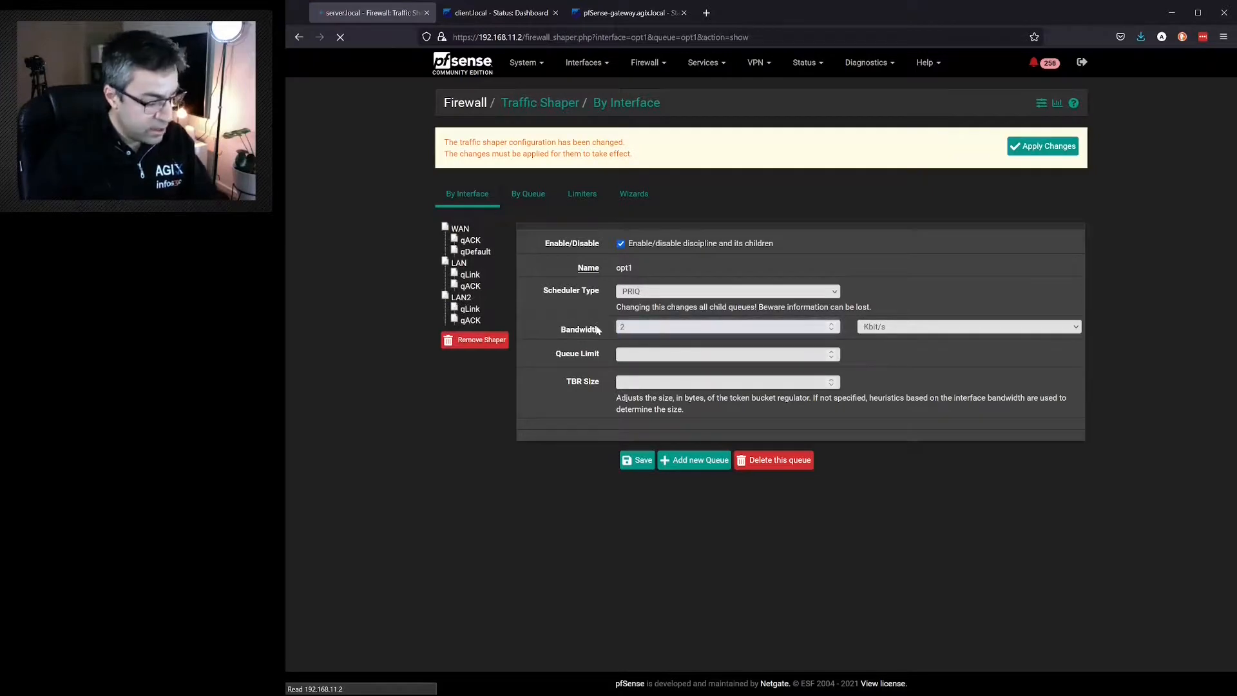
{"action": "type", "text": "0"}
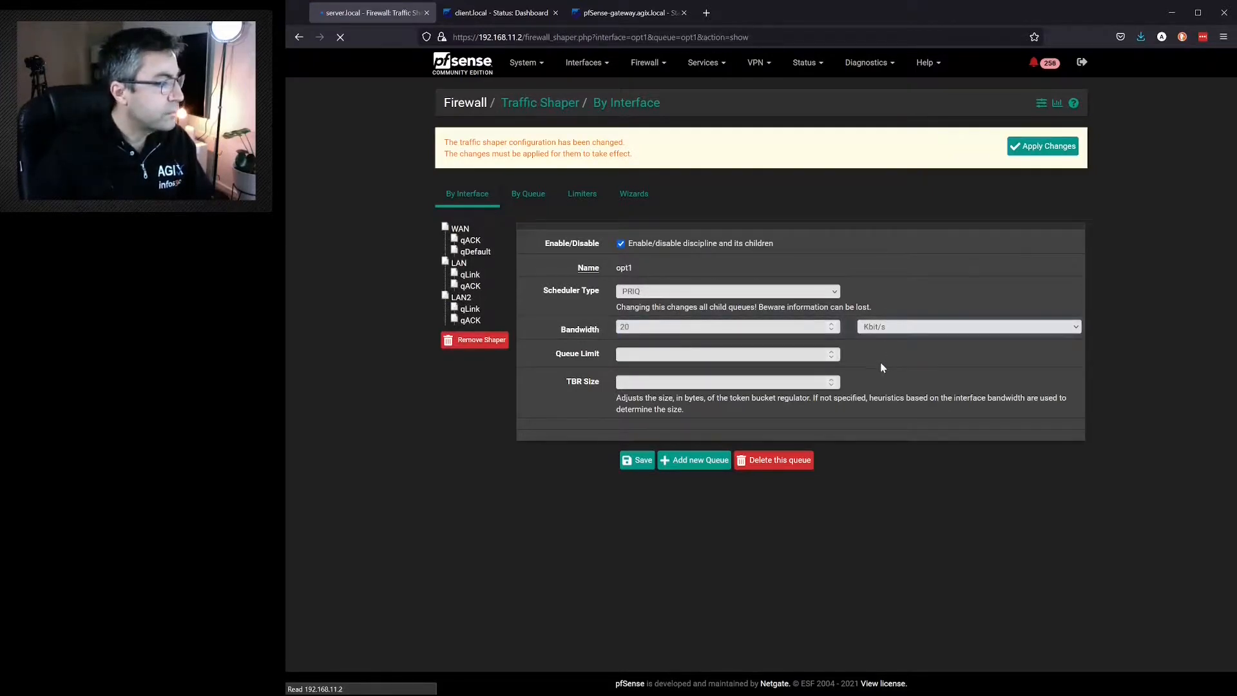
{"action": "left_click", "coordinate": [637, 460]}
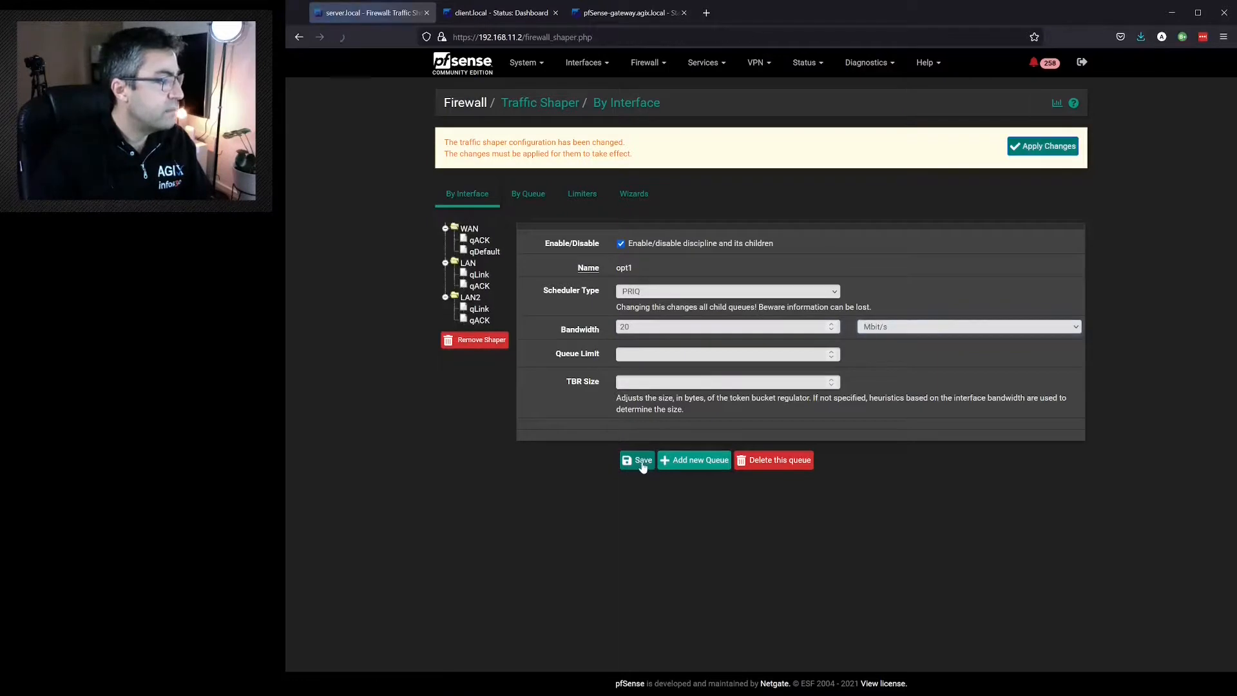
{"action": "left_click", "coordinate": [638, 460]}
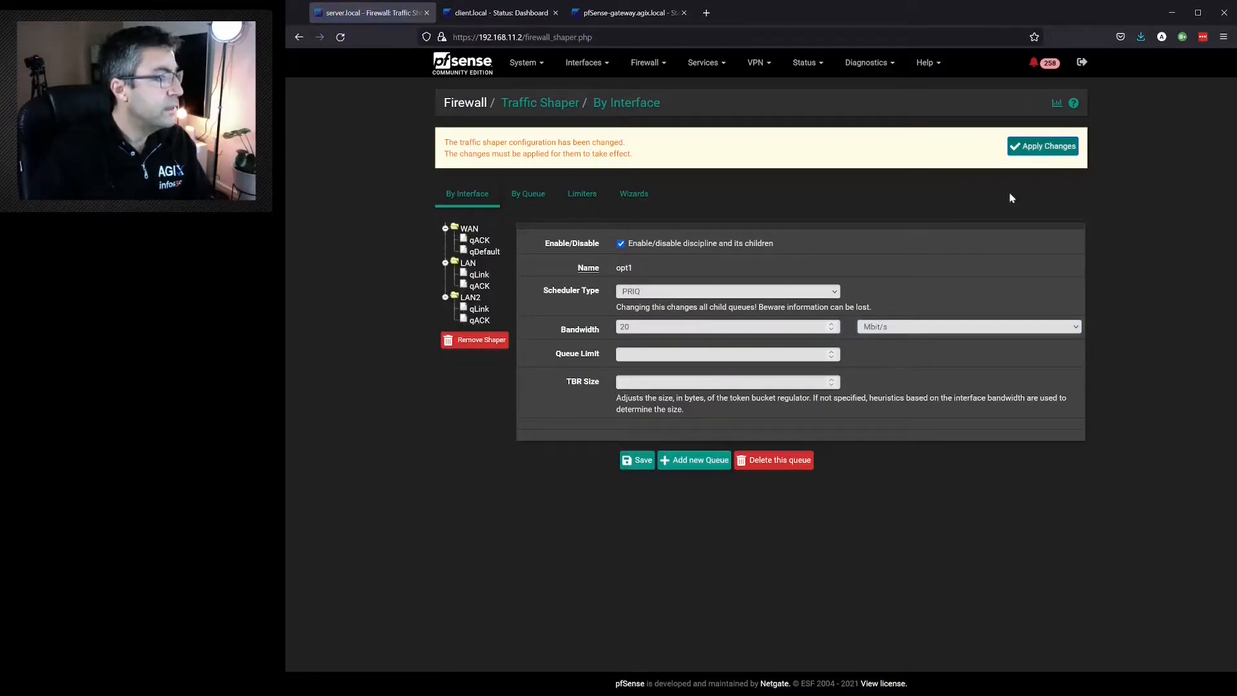
{"action": "left_click", "coordinate": [1041, 146]}
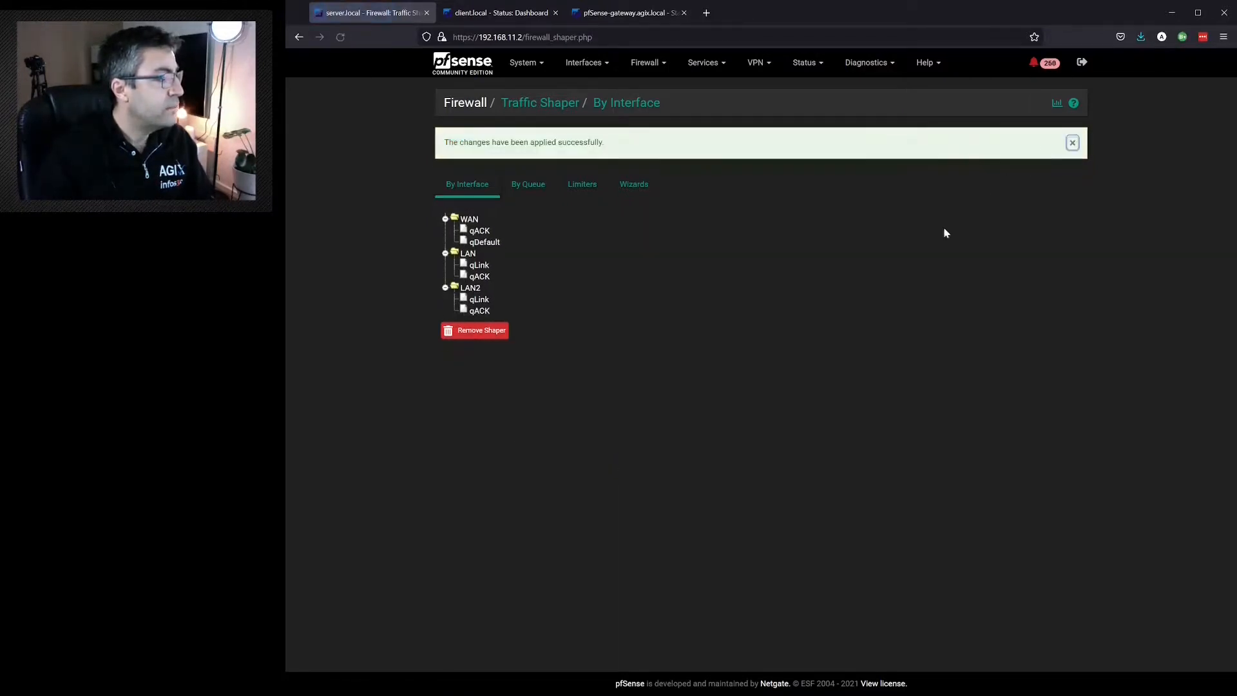
{"action": "mouse_move", "coordinate": [726, 393]}
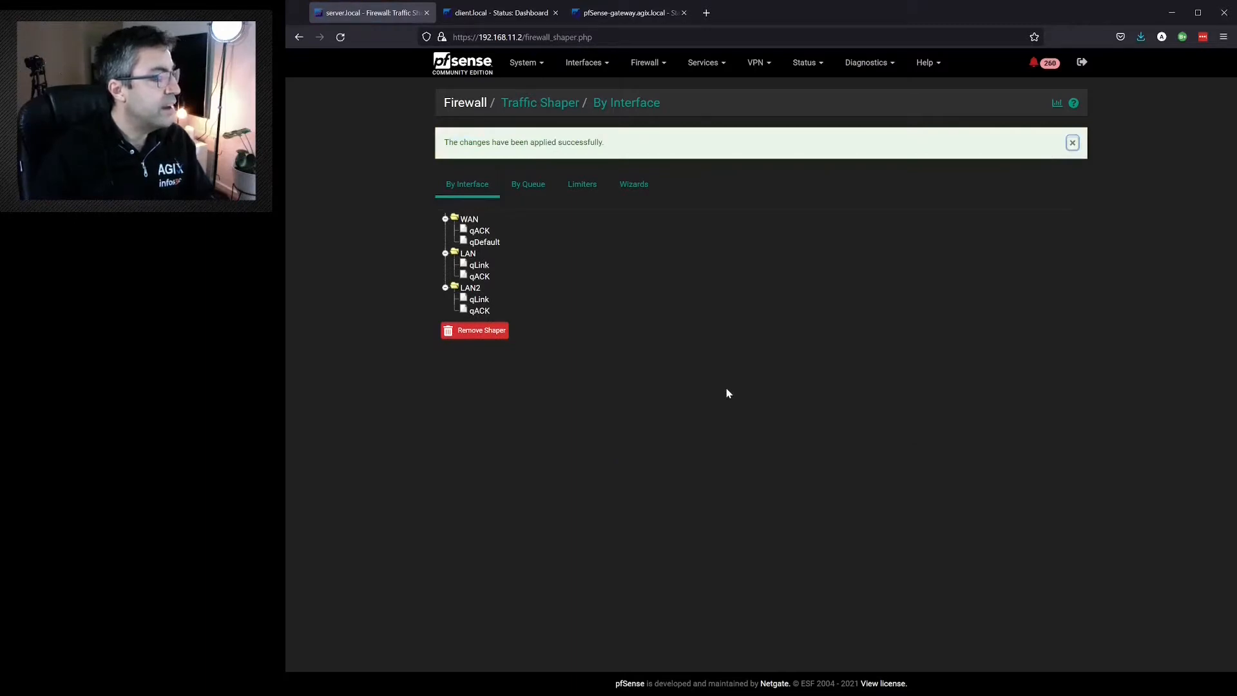